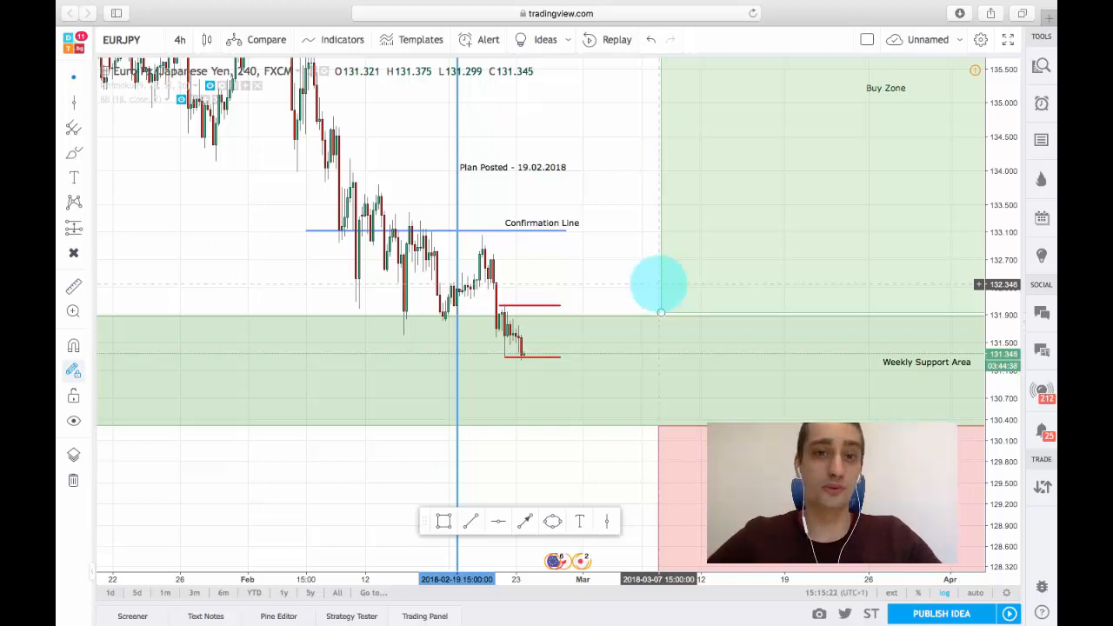
pyautogui.moveTo(619, 252)
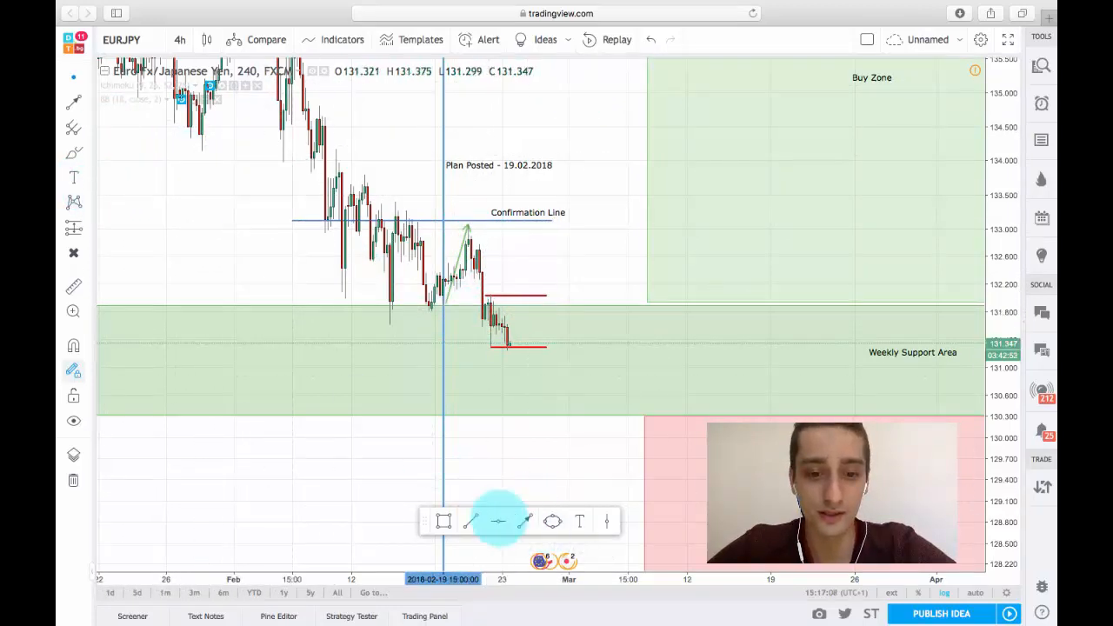
# - Place a dashed blue horizontal level at about 131.81 along the support zone's top
pyautogui.click(470, 521)
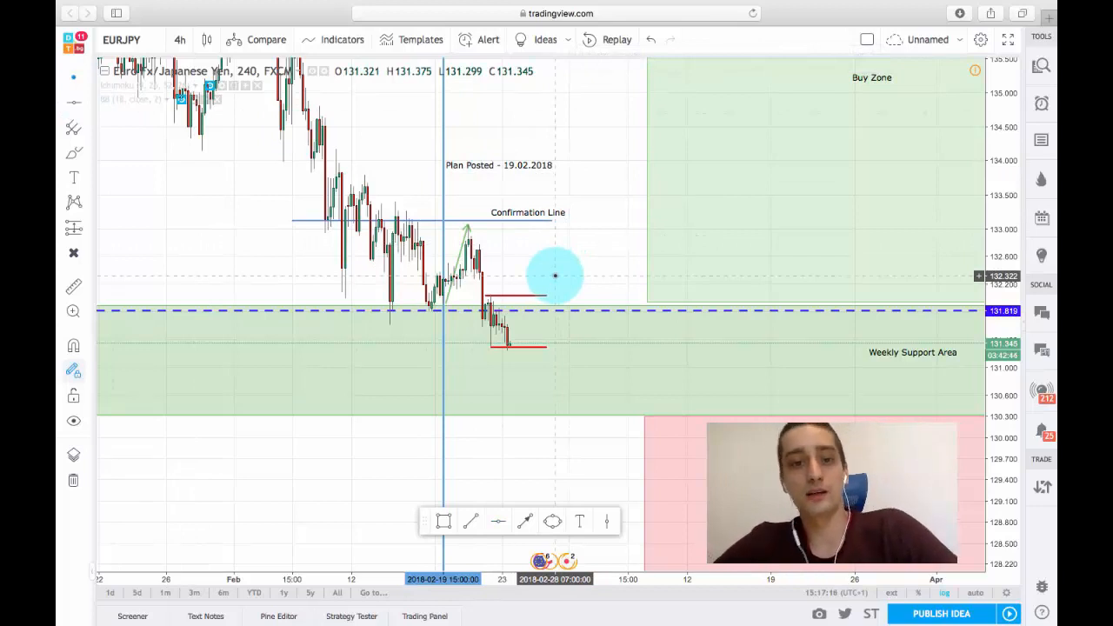
pyautogui.moveTo(604, 296)
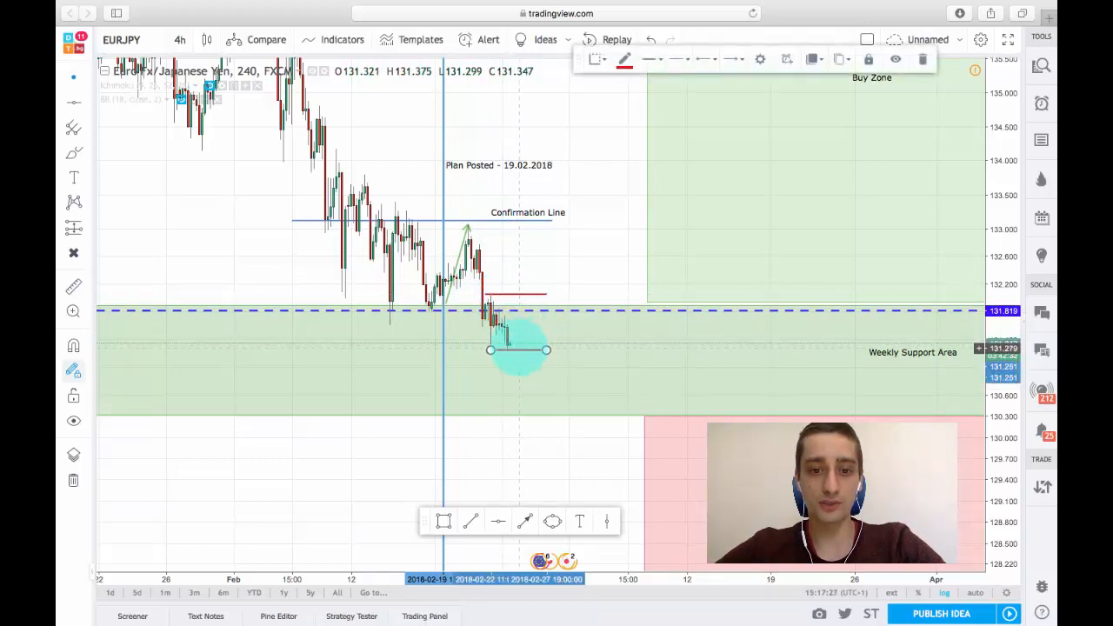
# - Nudge the bottom red line upward to sit just under the latest candles
pyautogui.moveTo(518, 350); pyautogui.dragTo(518, 312)
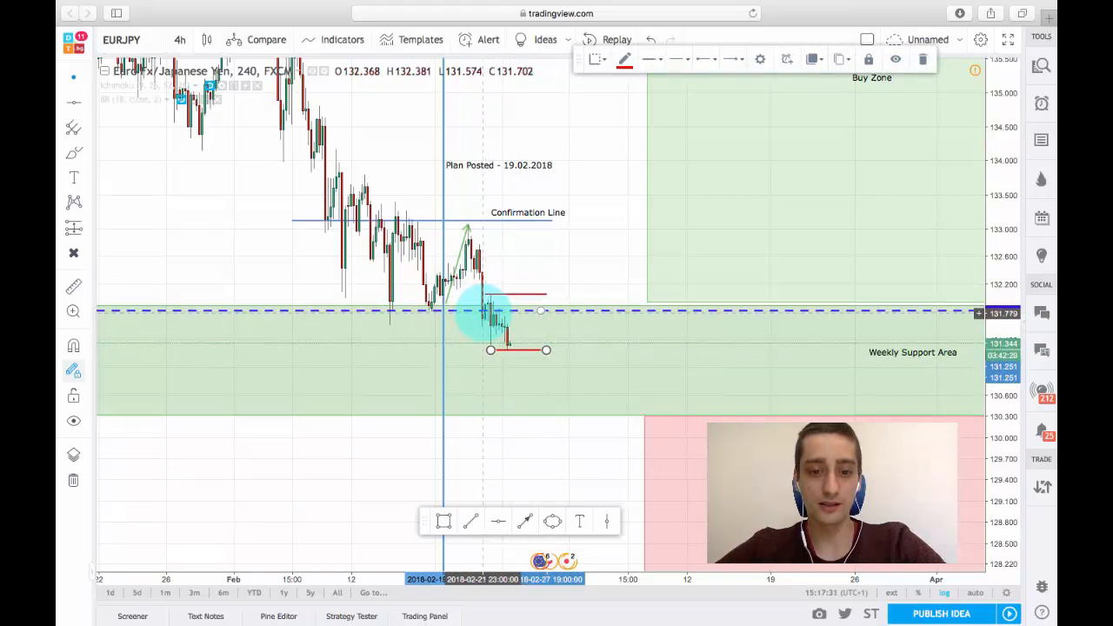
pyautogui.moveTo(598, 271)
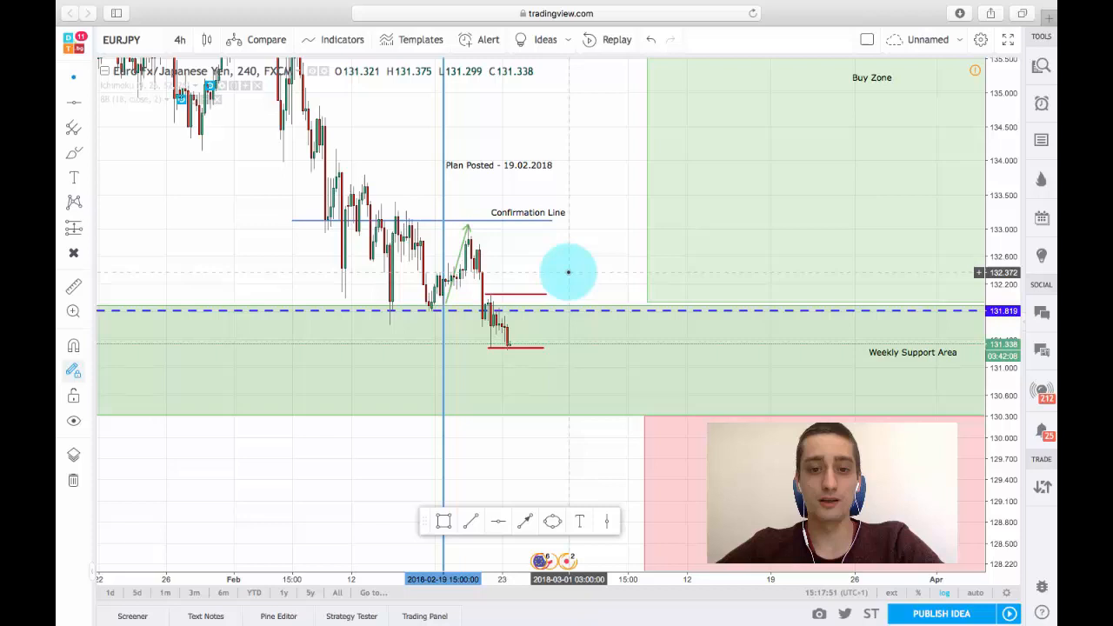
pyautogui.moveTo(744, 391)
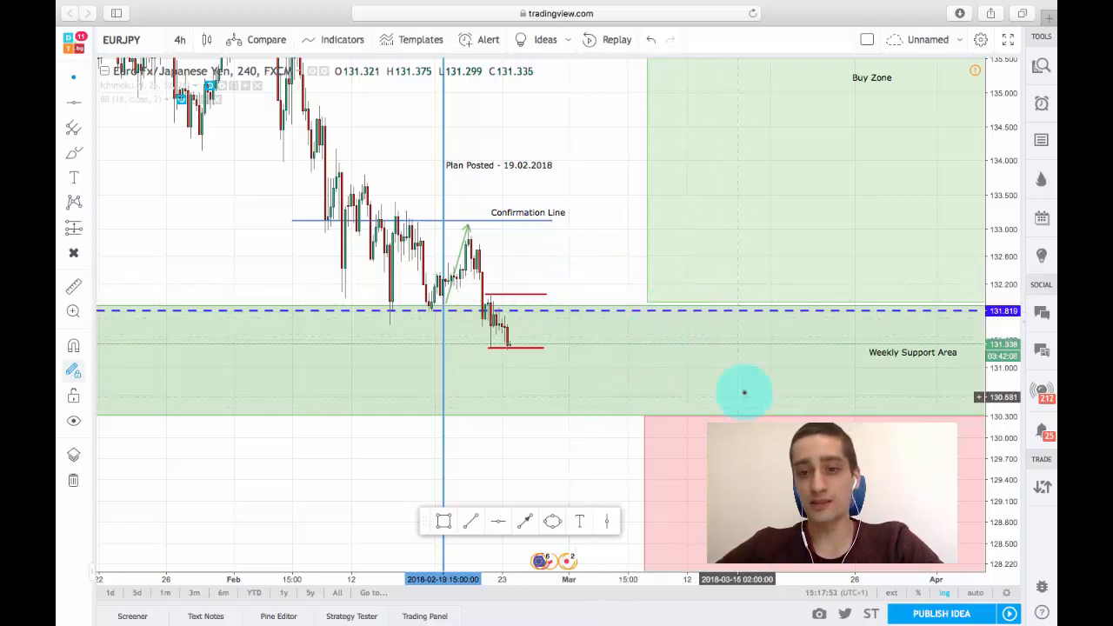
pyautogui.moveTo(709, 389)
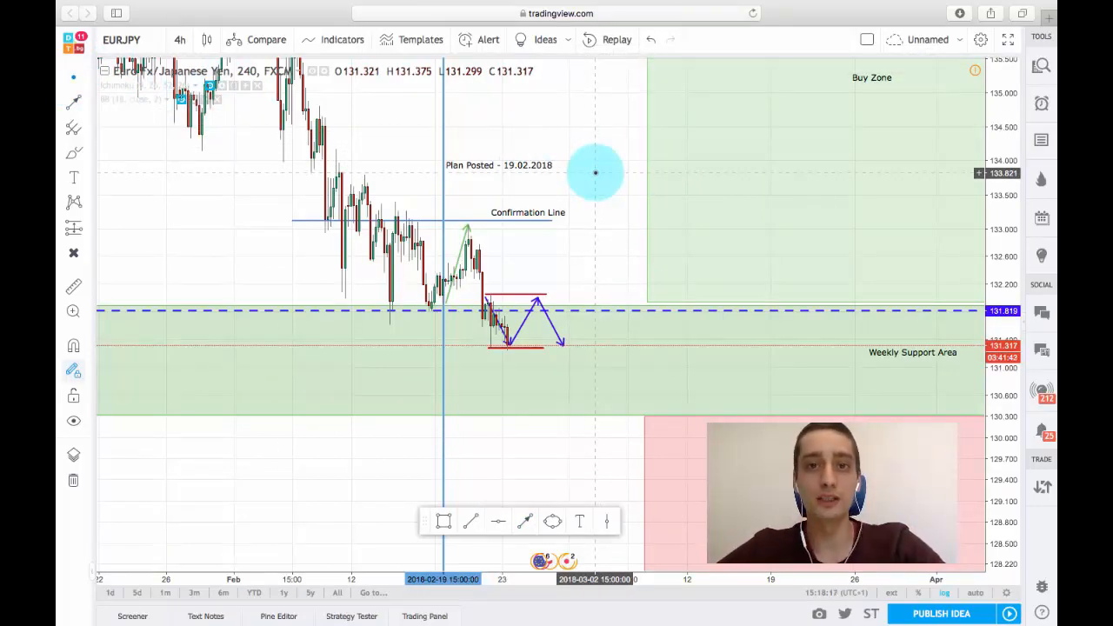
pyautogui.moveTo(567, 272)
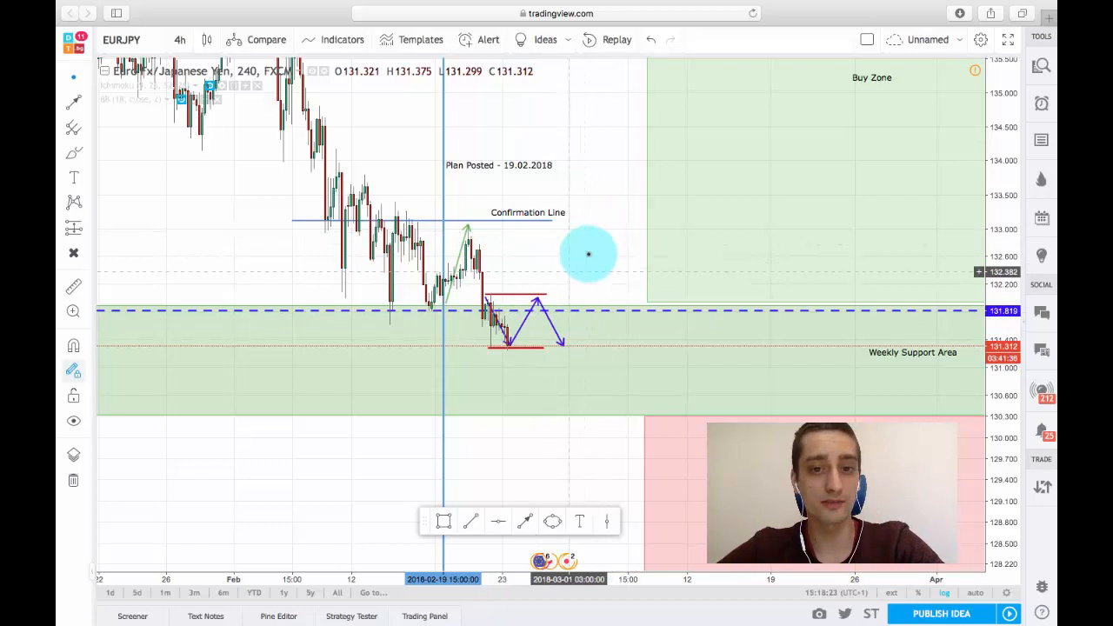
pyautogui.moveTo(612, 315)
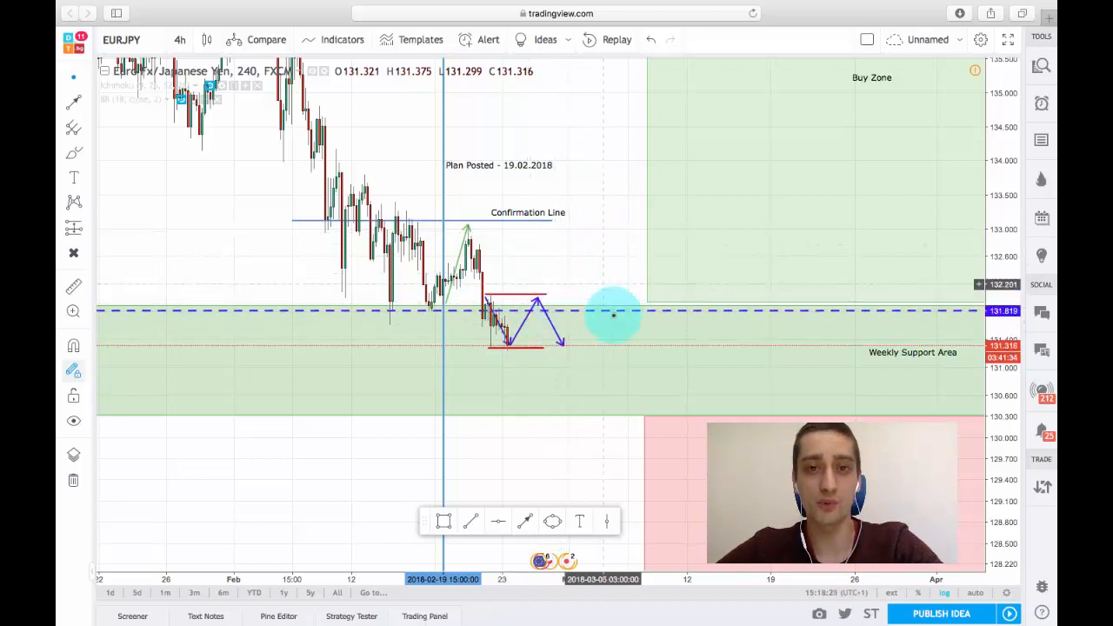
pyautogui.moveTo(610, 254)
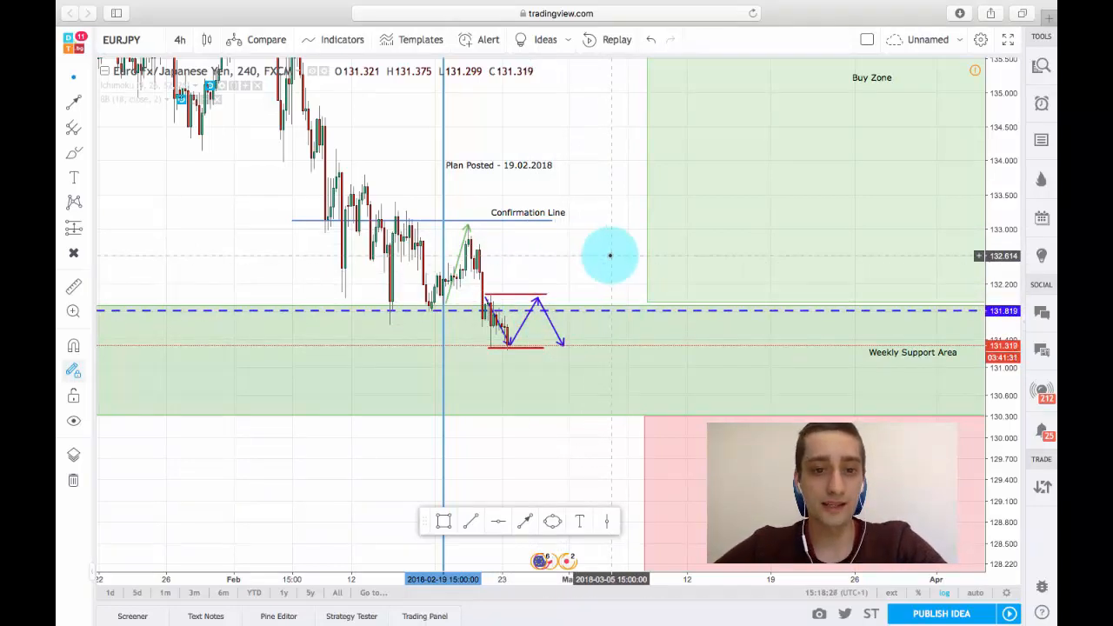